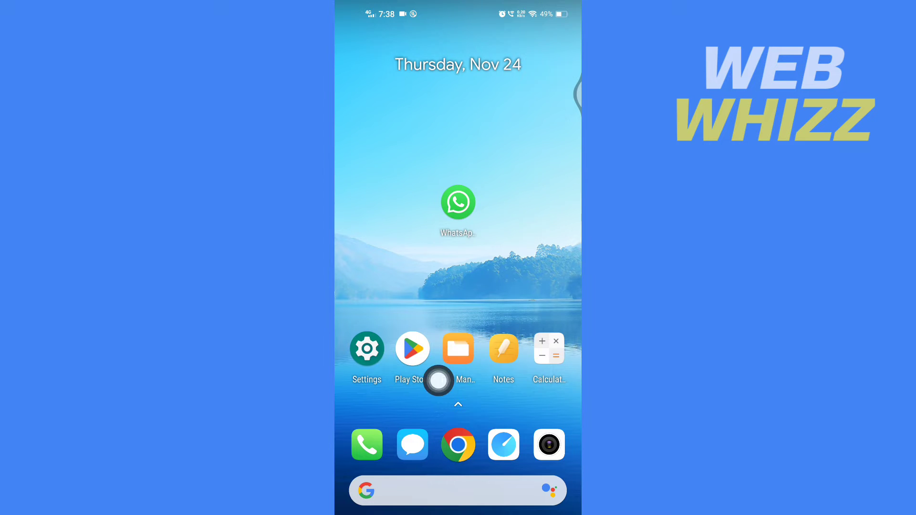
{"action": "mouse_move", "coordinate": [564, 293]}
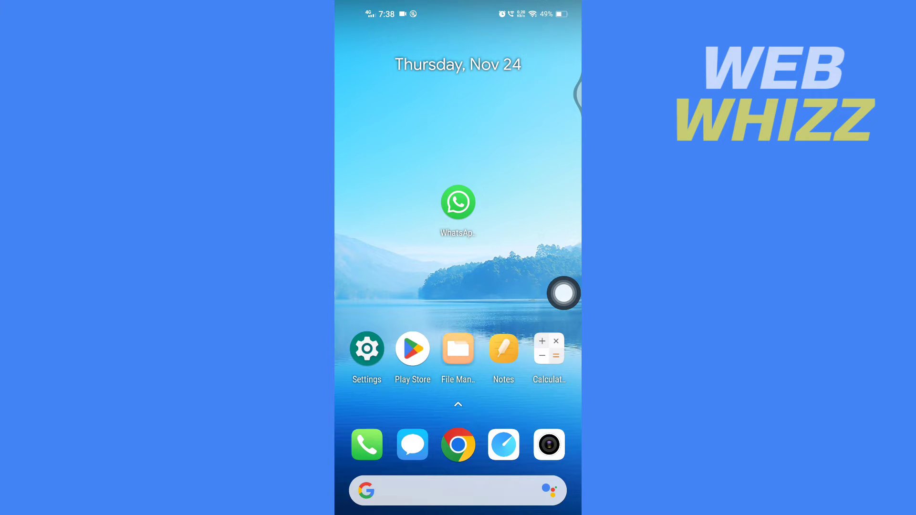
Launch the File Manager app from the home screen
{"action": "left_click", "coordinate": [458, 350]}
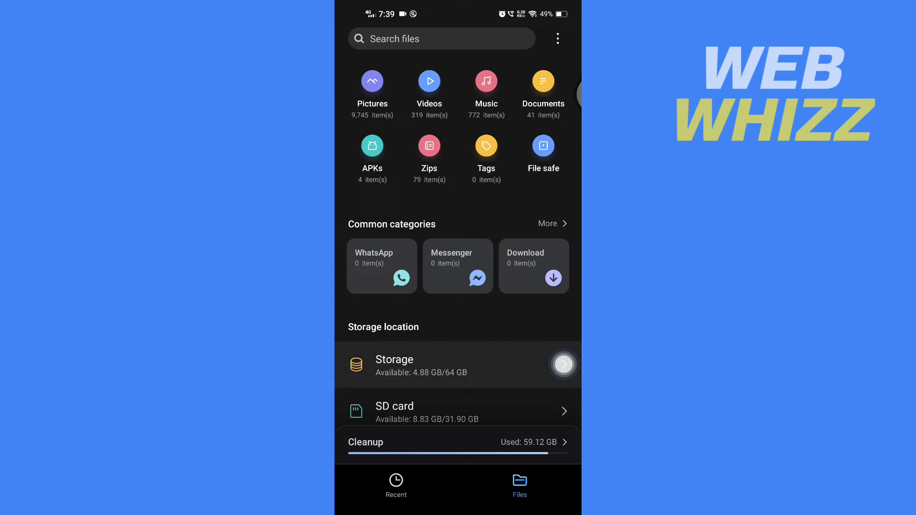
Browse into internal storage and its Android folder
{"action": "left_click", "coordinate": [457, 365]}
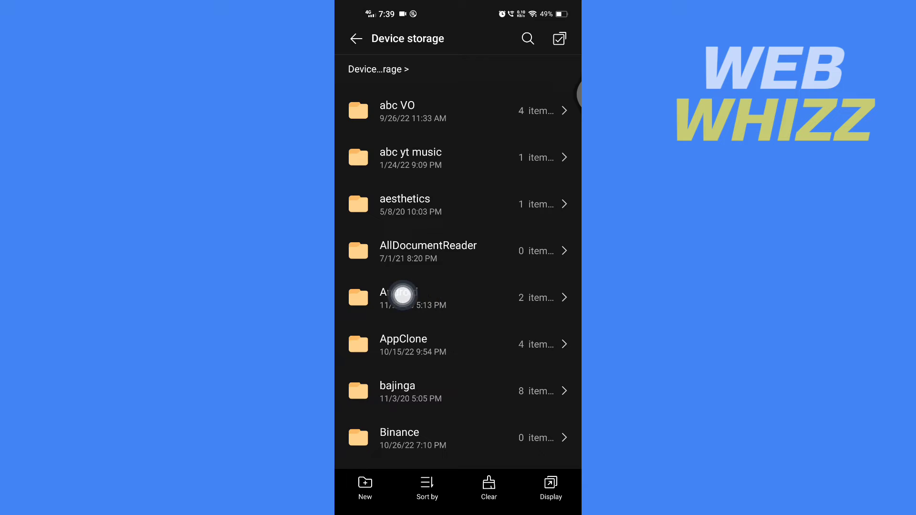
{"action": "left_click", "coordinate": [414, 298]}
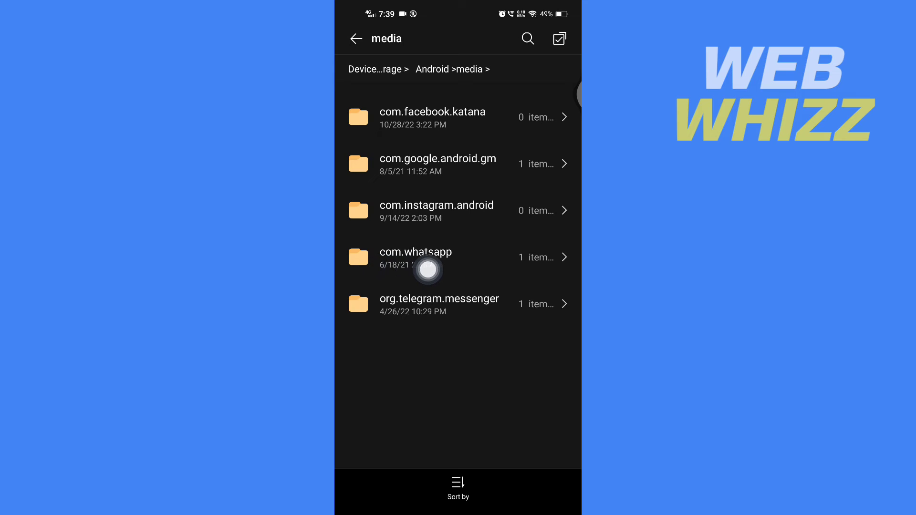
Navigate into com.whatsapp > WhatsApp to reach Backups, Databases and Media
{"action": "left_click", "coordinate": [415, 257]}
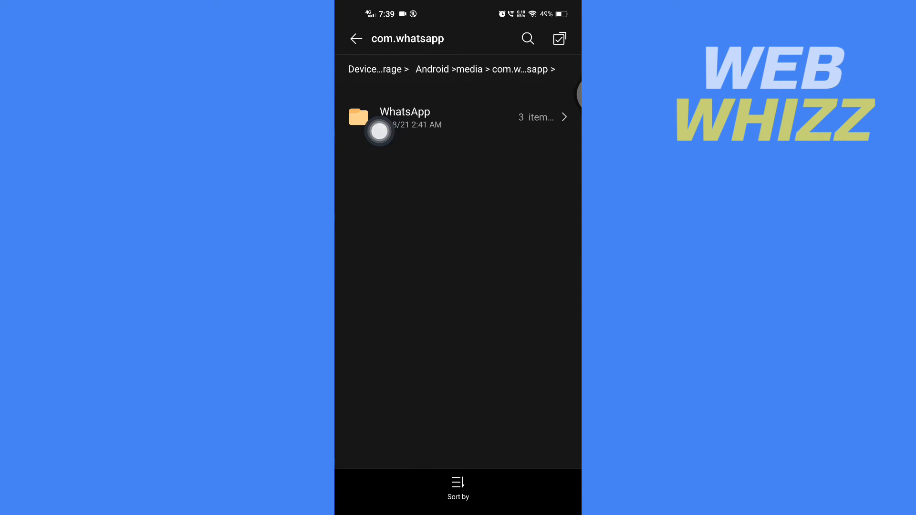
{"action": "left_click", "coordinate": [405, 116]}
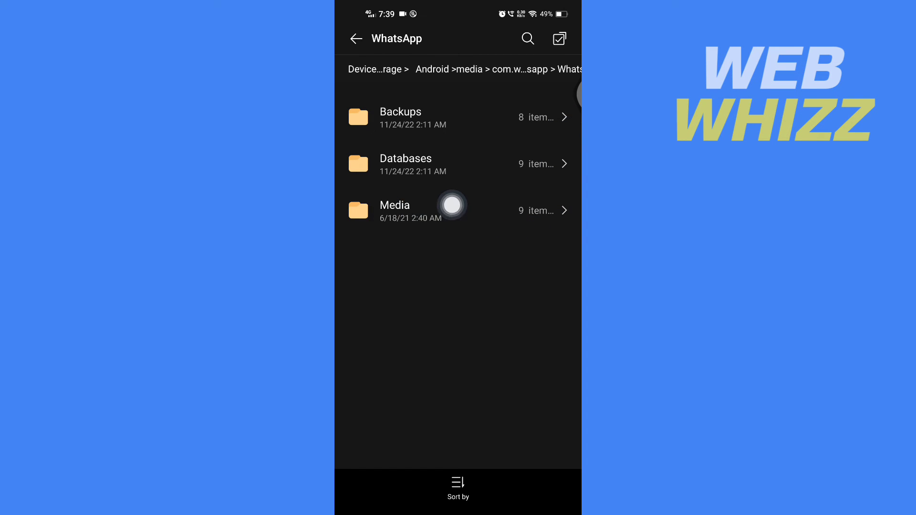
Browse Media's WhatsApp Images folder and scroll through the stored image files
{"action": "left_click", "coordinate": [395, 210]}
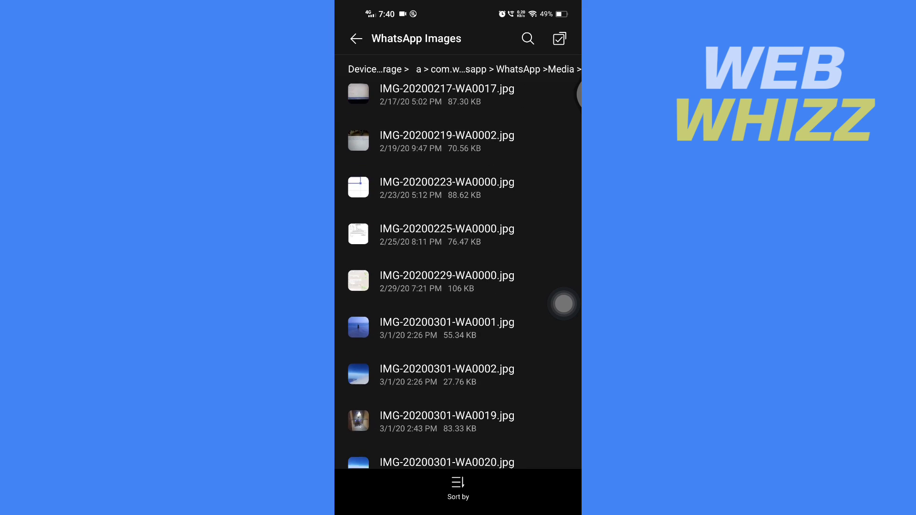
{"action": "scroll", "scroll_direction": "down", "scroll_amount": 3}
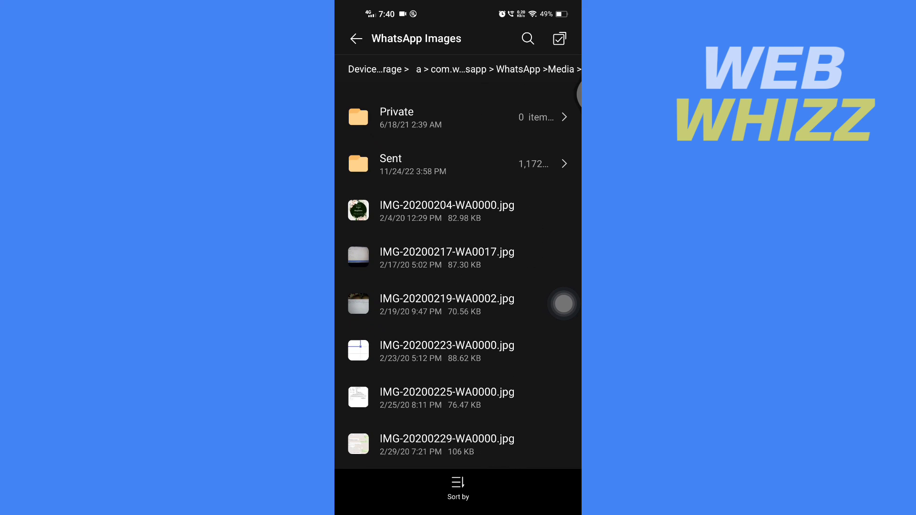